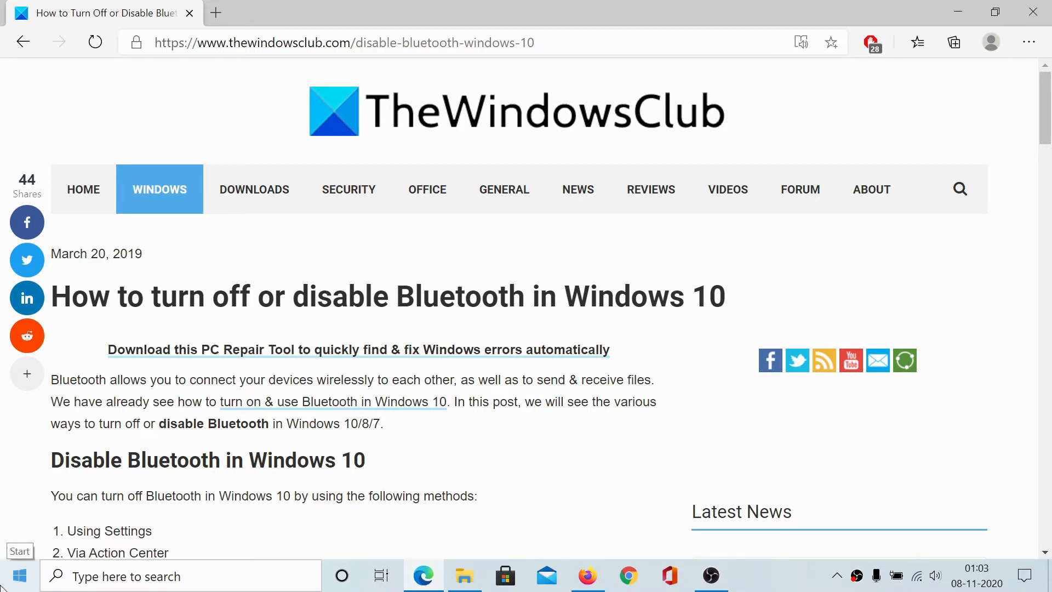
- Open the Windows Start menu from the taskbar
left_click(18, 576)
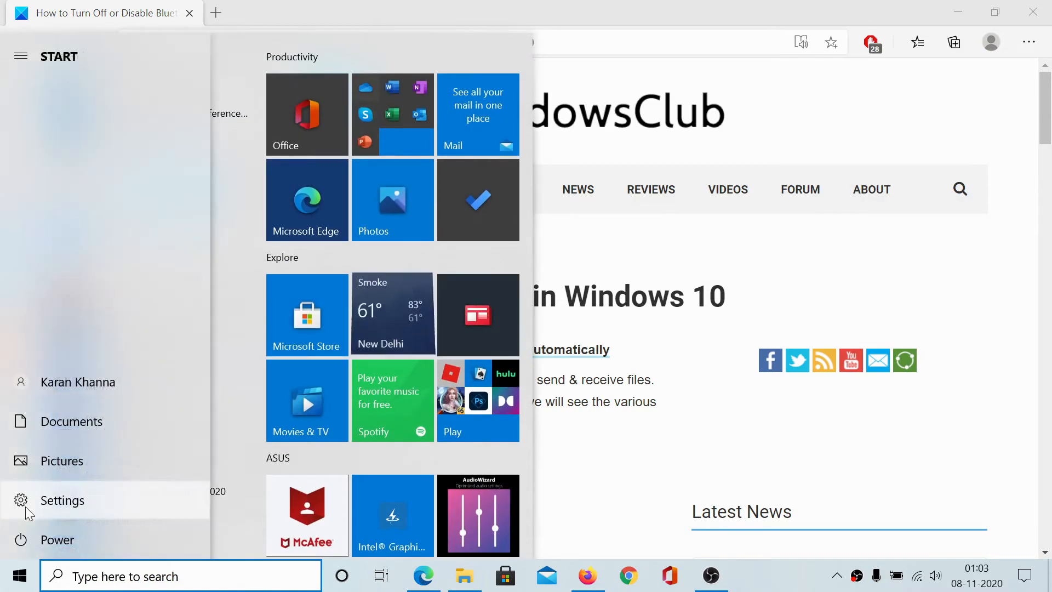
- Switch the Bluetooth toggle to Off under Settings > Devices > Bluetooth & other devices
left_click(62, 500)
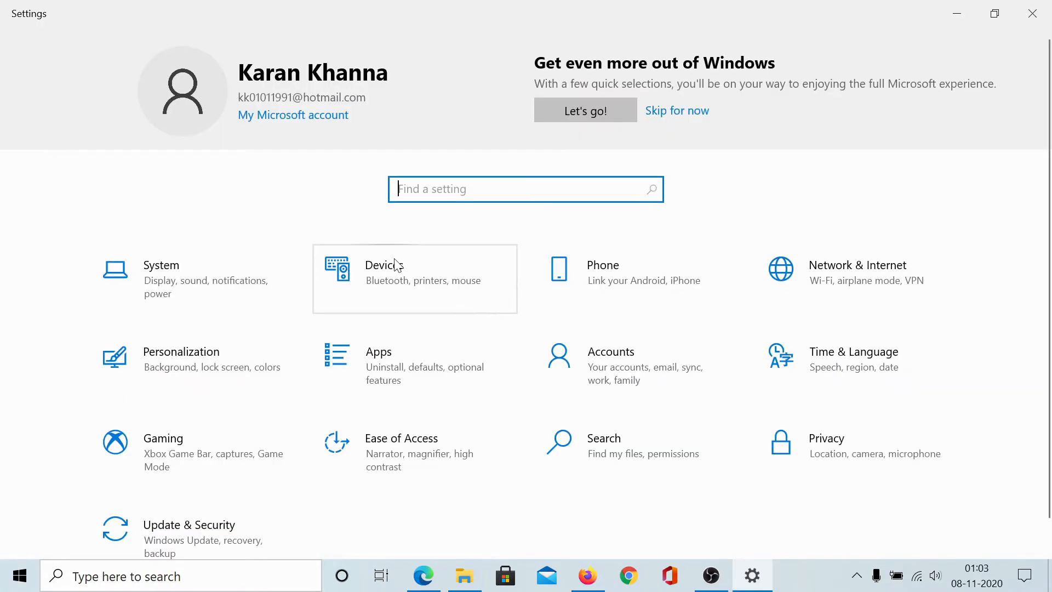
left_click(414, 272)
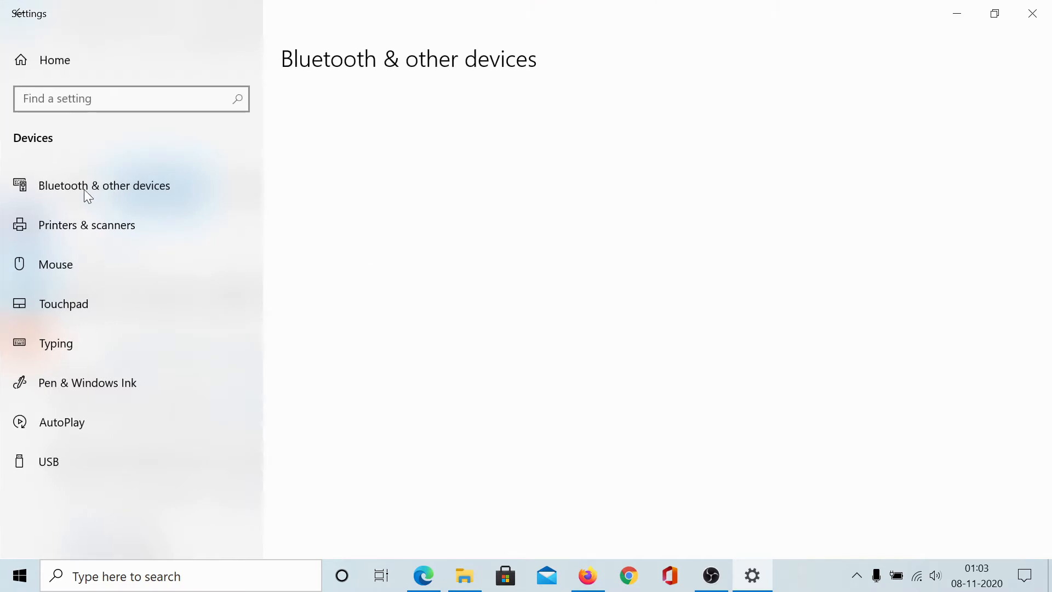
left_click(104, 185)
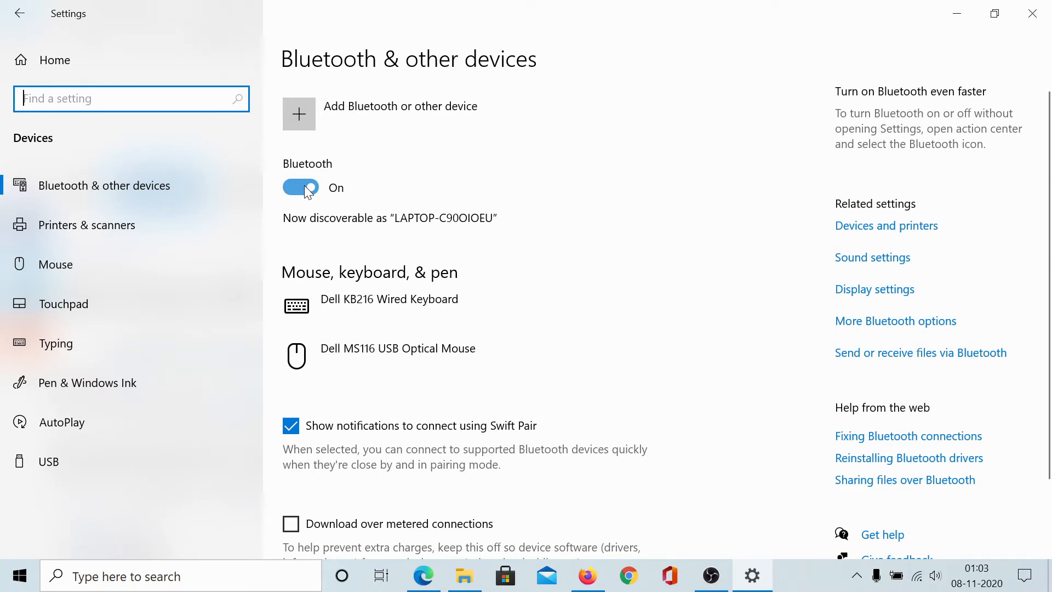
left_click(299, 187)
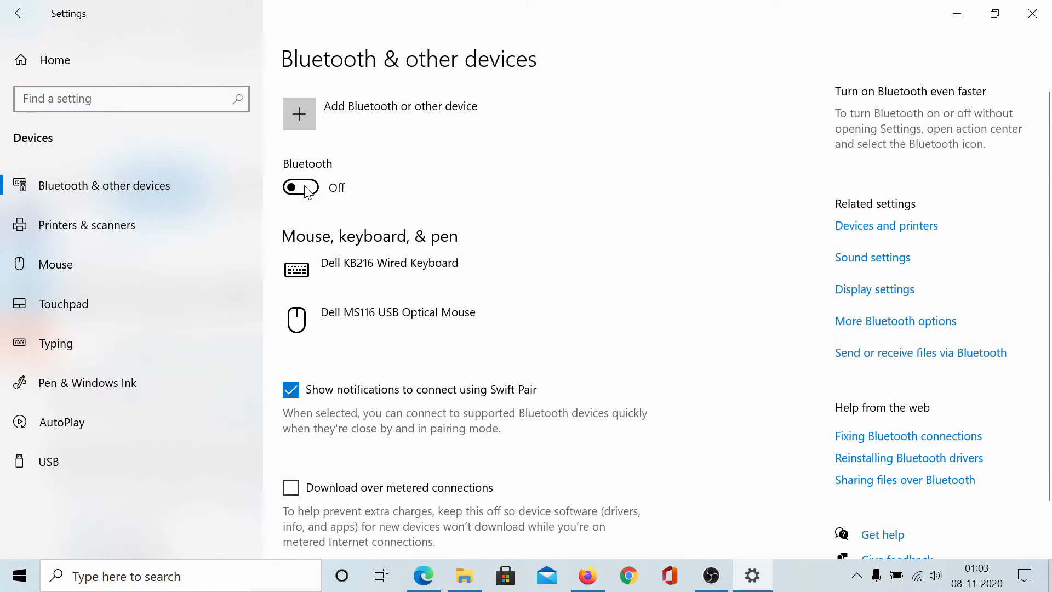
left_click(301, 187)
type("devmgmt.msc")
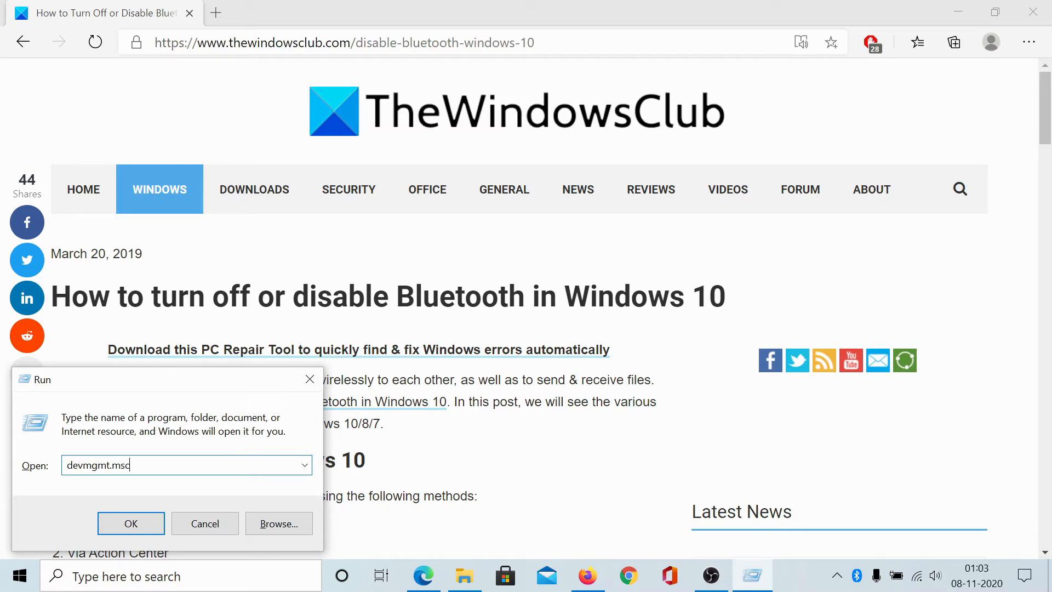
- Run the devmgmt.msc command to launch Device Manager
left_click(130, 523)
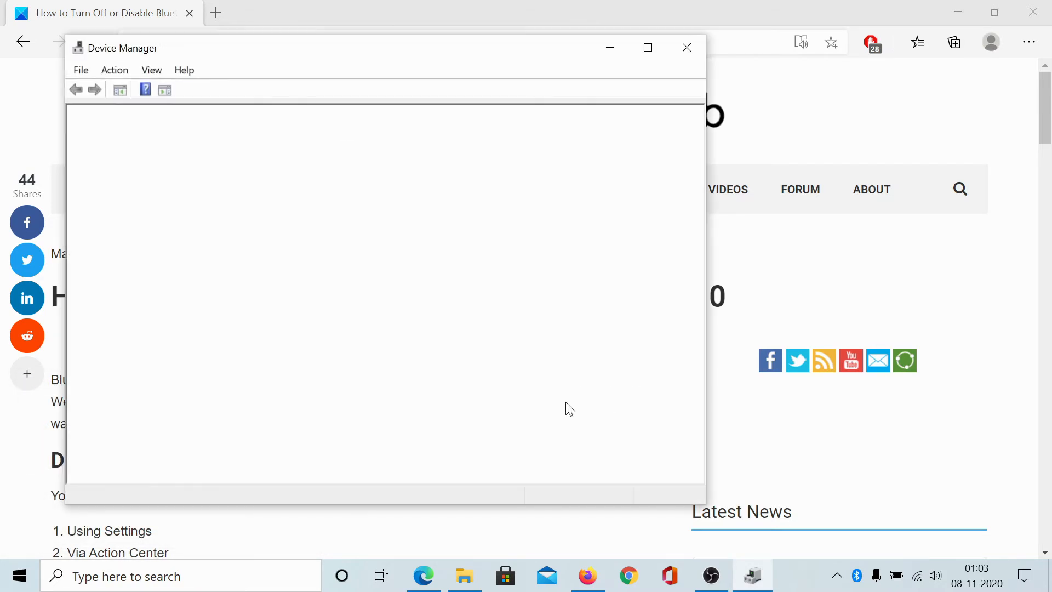
- Disable the Intel(R) Wireless Bluetooth(R) adapter, confirm with Yes, and close Device Manager
left_click(190, 89)
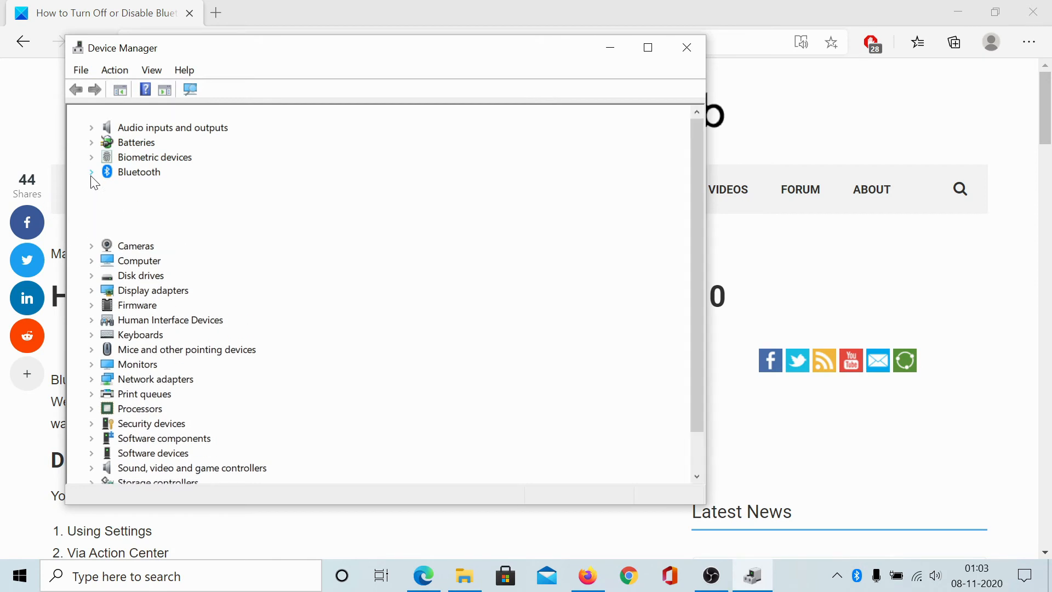
left_click(91, 172)
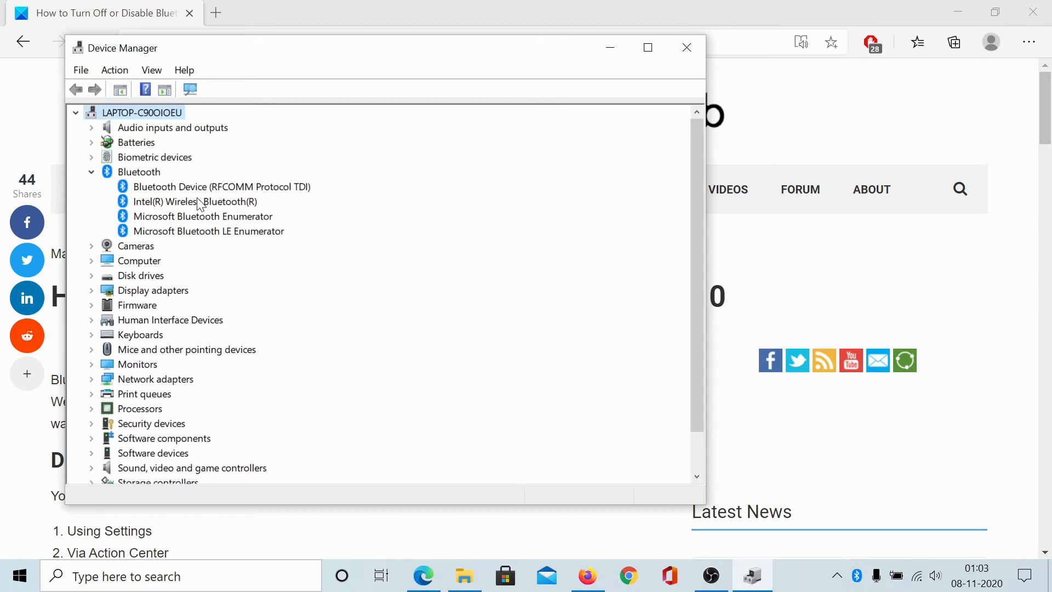
right_click(195, 201)
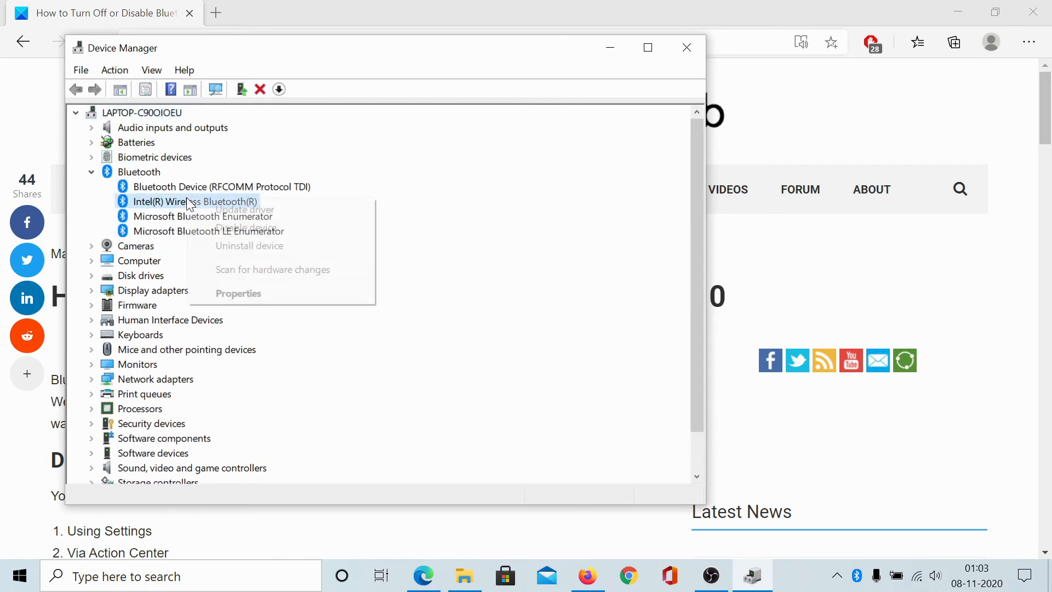
mouse_move(245, 227)
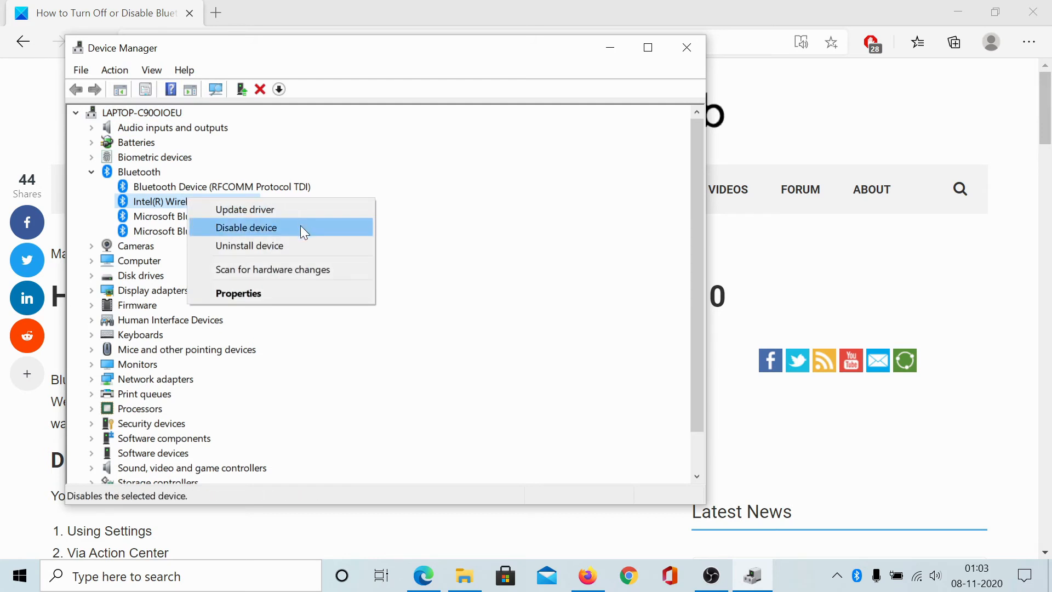
left_click(245, 227)
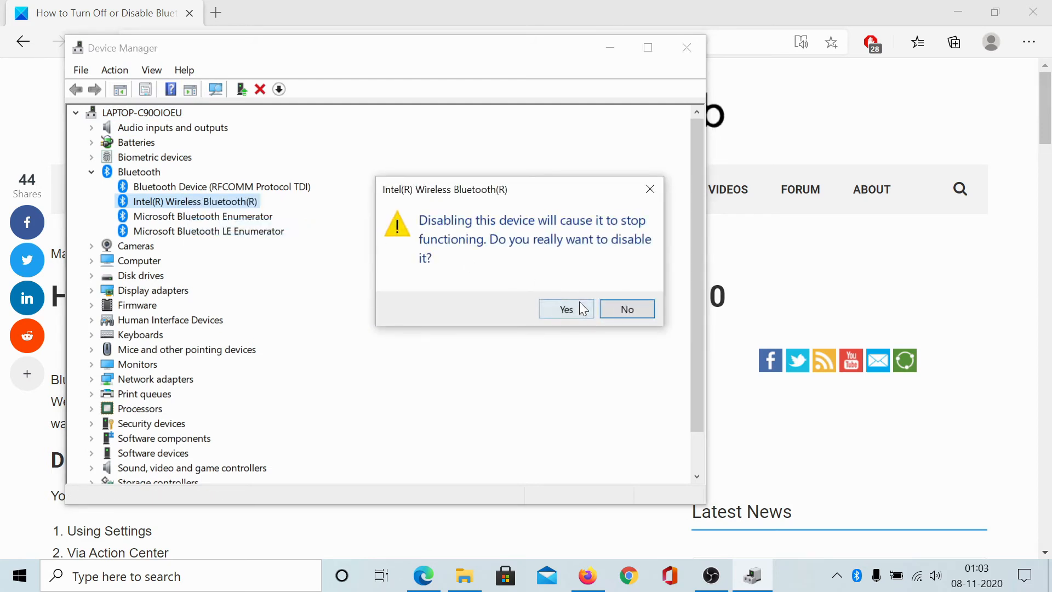
left_click(566, 308)
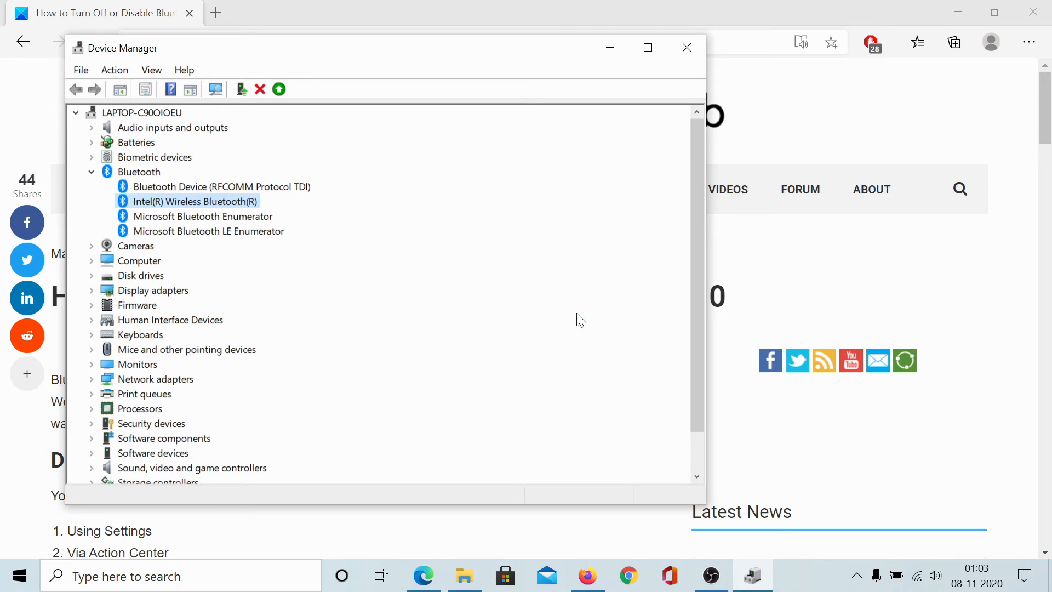
left_click(92, 172)
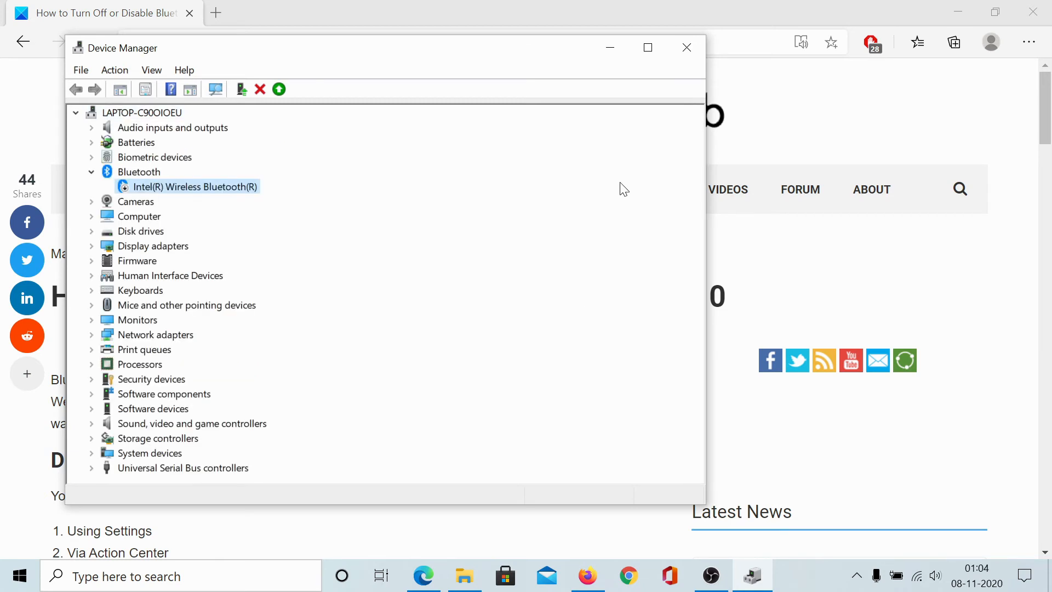
mouse_move(636, 146)
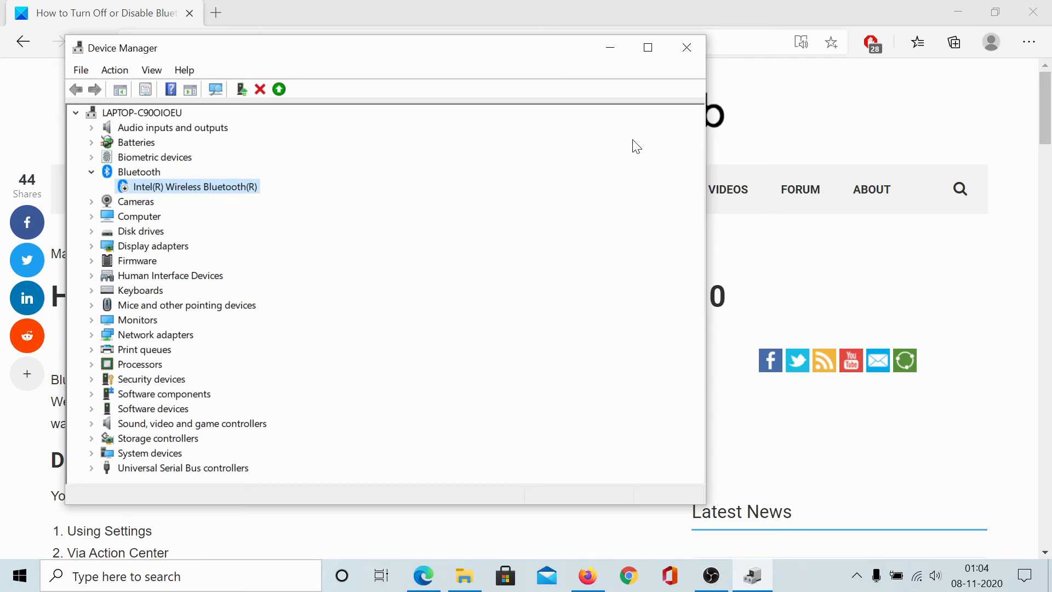
left_click(685, 47)
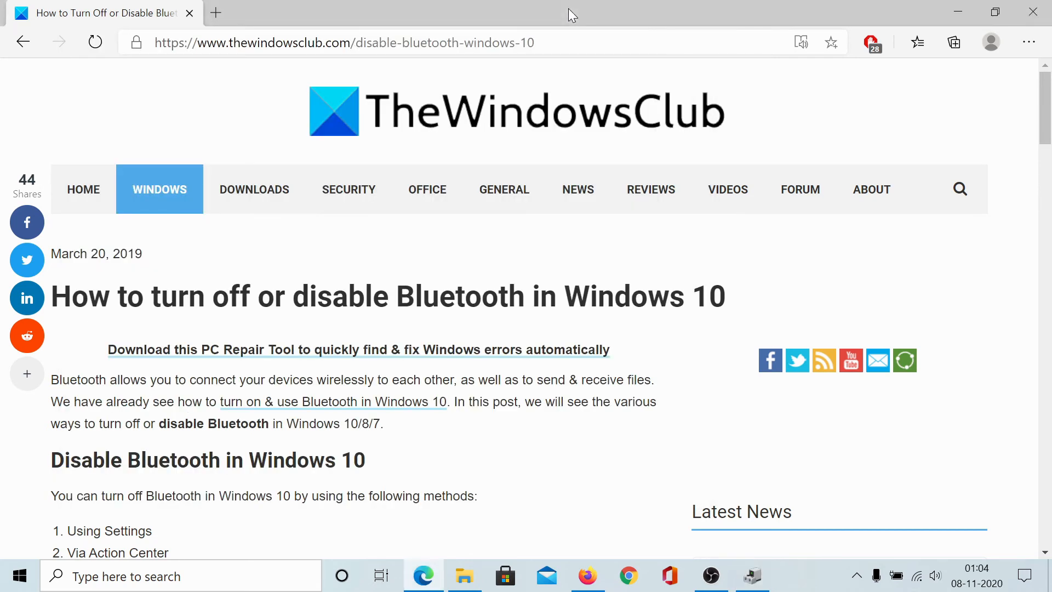
mouse_move(533, 337)
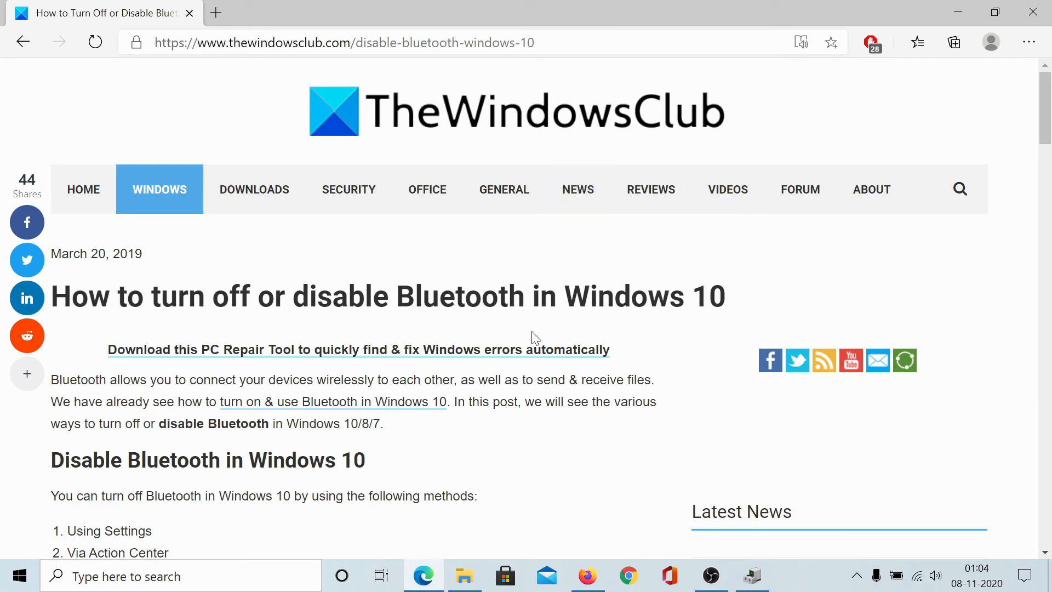